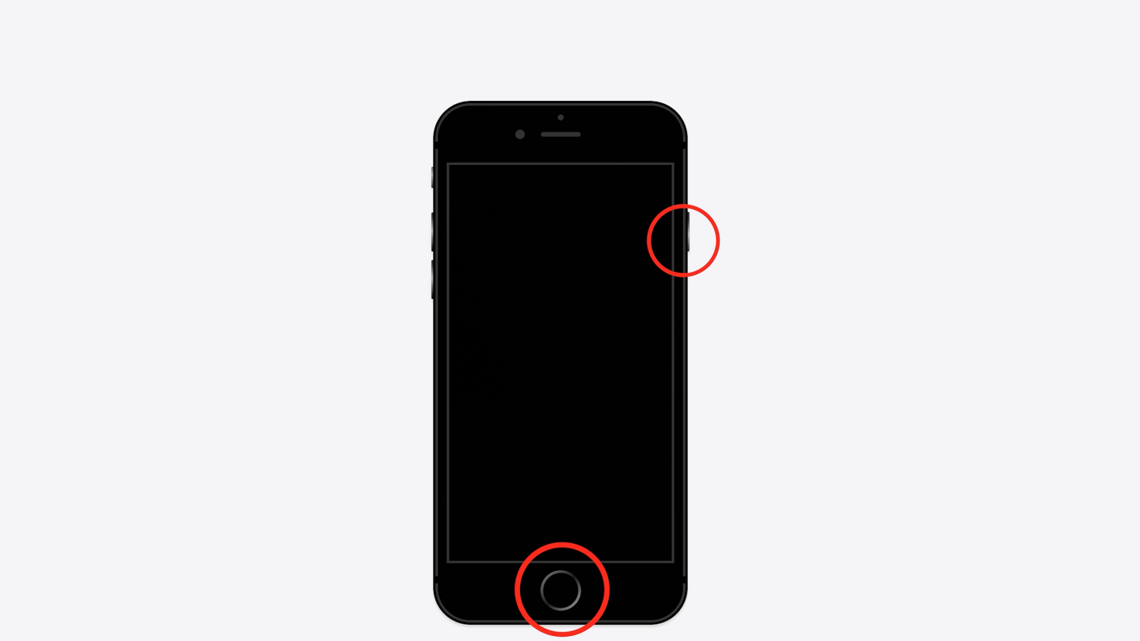
# Force restart with Home+Side buttons, then Volume Down+Side for iPhone 7/7 Plus.
pyautogui.click(684, 235)
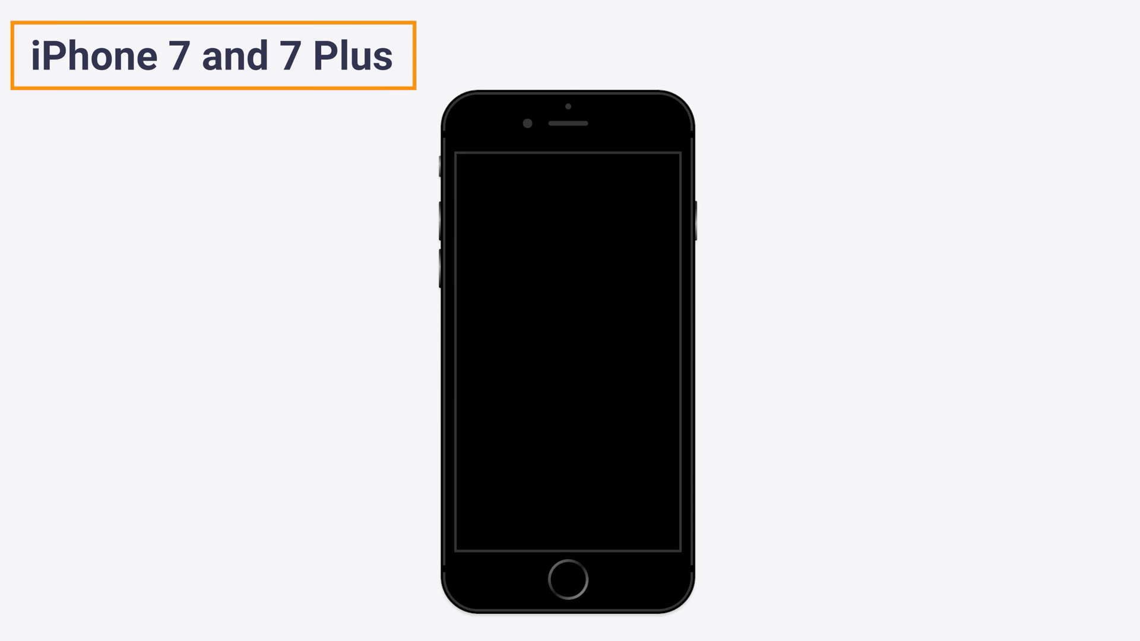
pyautogui.click(700, 221)
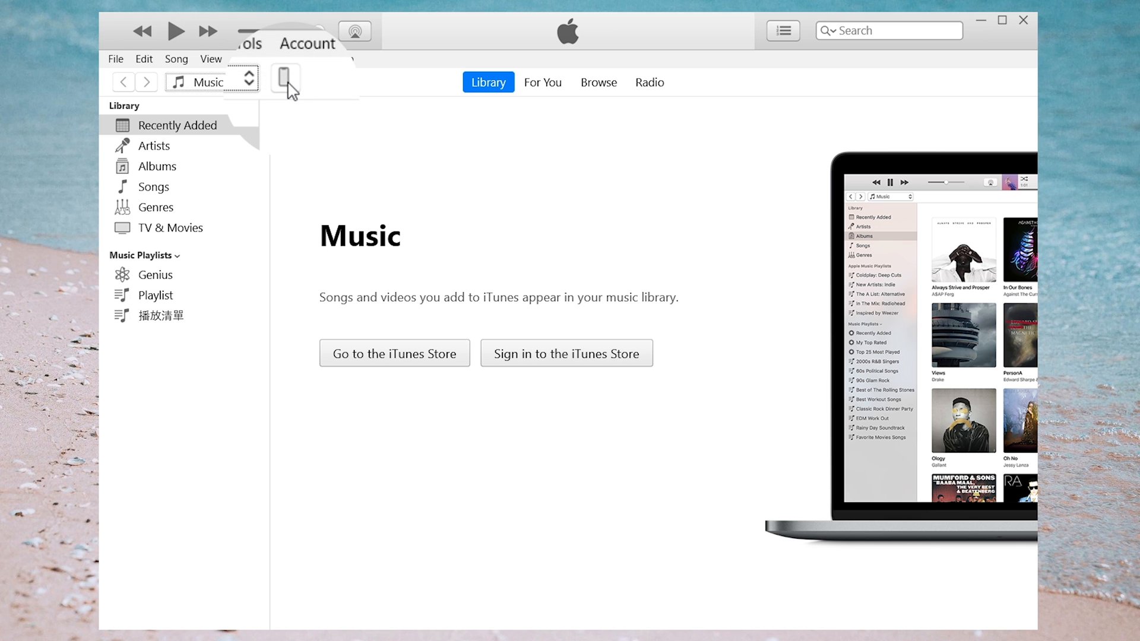
# Select the iPhone device icon beside the Music dropdown to show its recovery-mode summary.
pyautogui.click(284, 79)
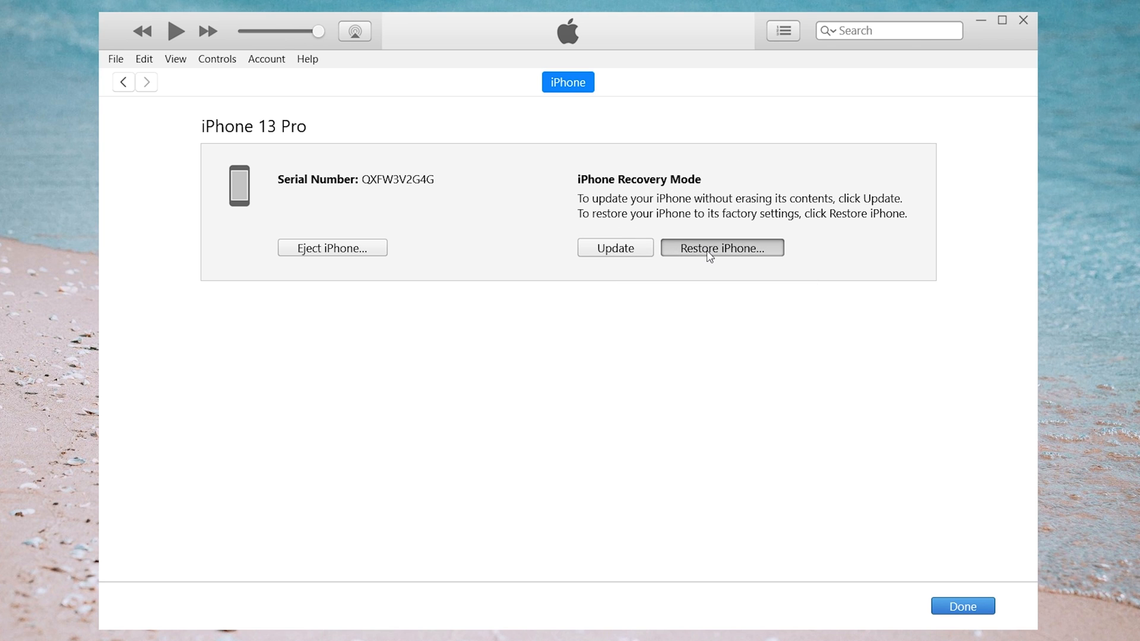
# Choose Restore and Update, pass the iOS 15.5 release notes, and accept the license.
pyautogui.click(722, 247)
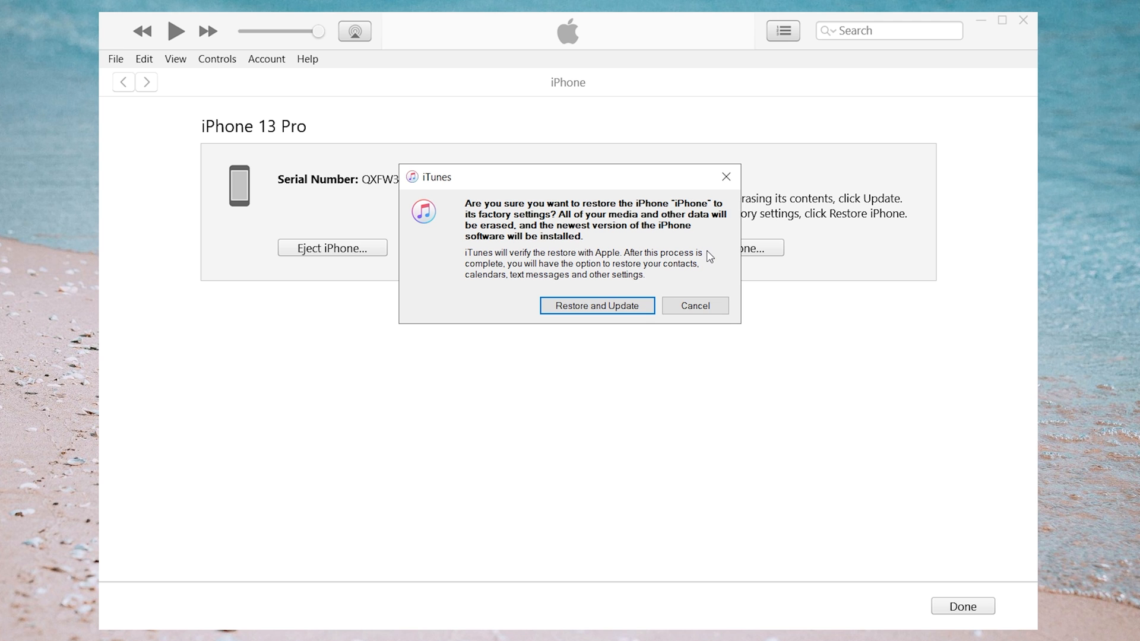
pyautogui.click(597, 305)
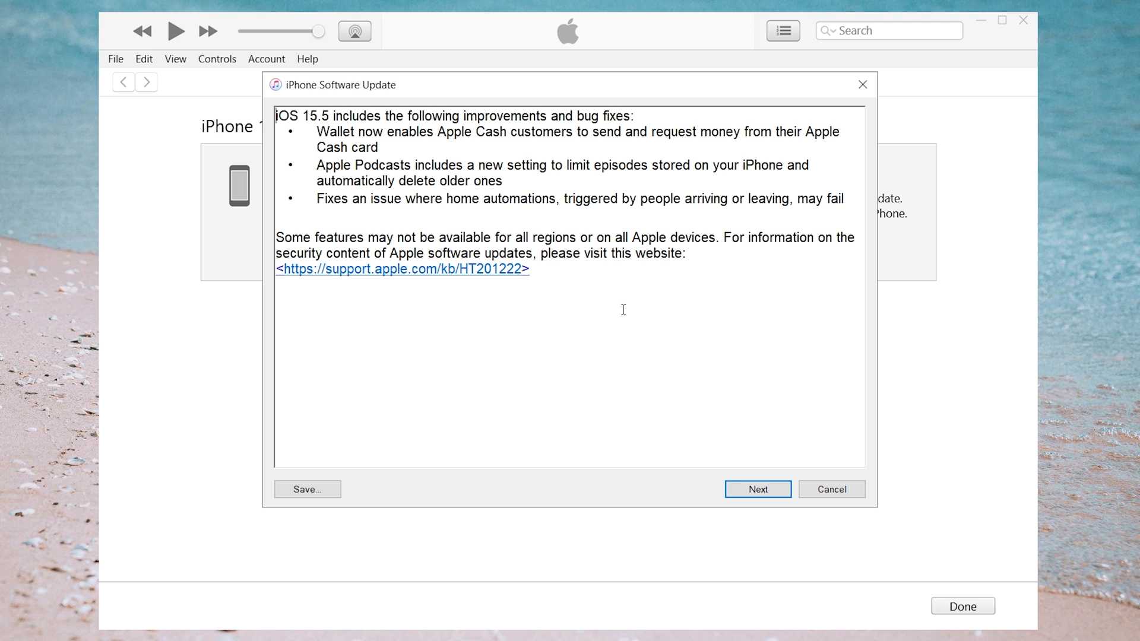
pyautogui.click(758, 489)
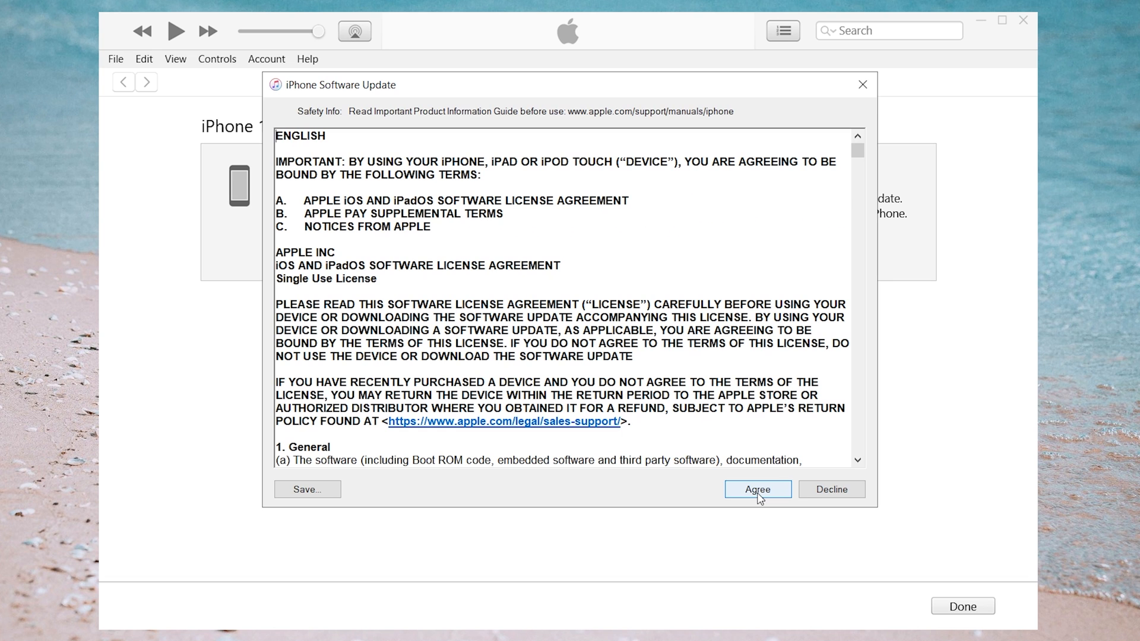
pyautogui.click(758, 489)
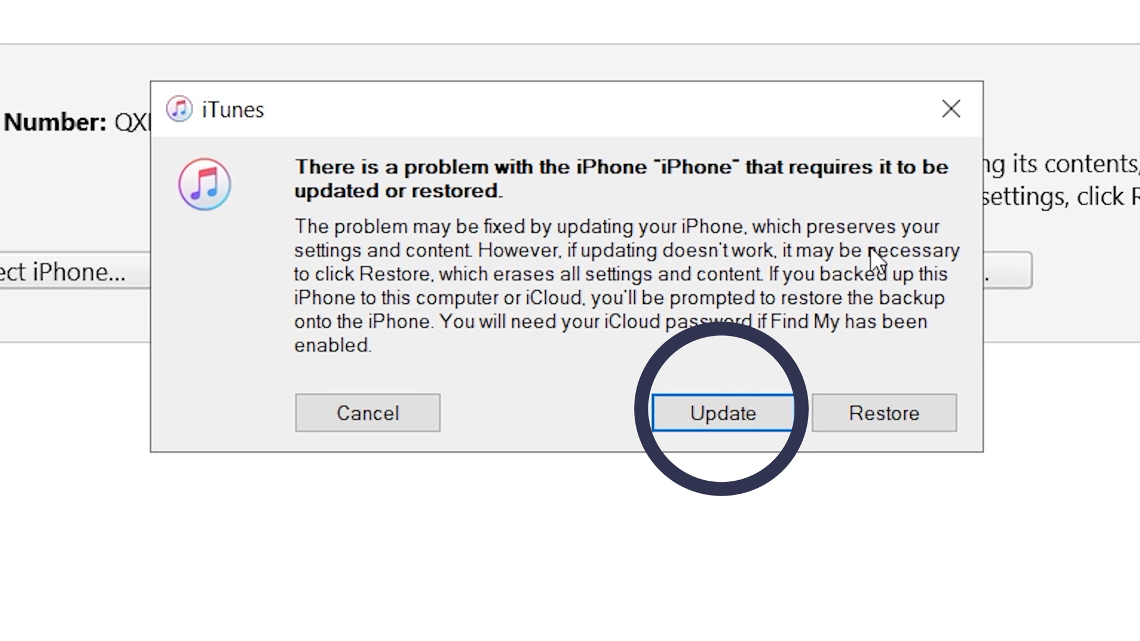
pyautogui.moveTo(897, 442)
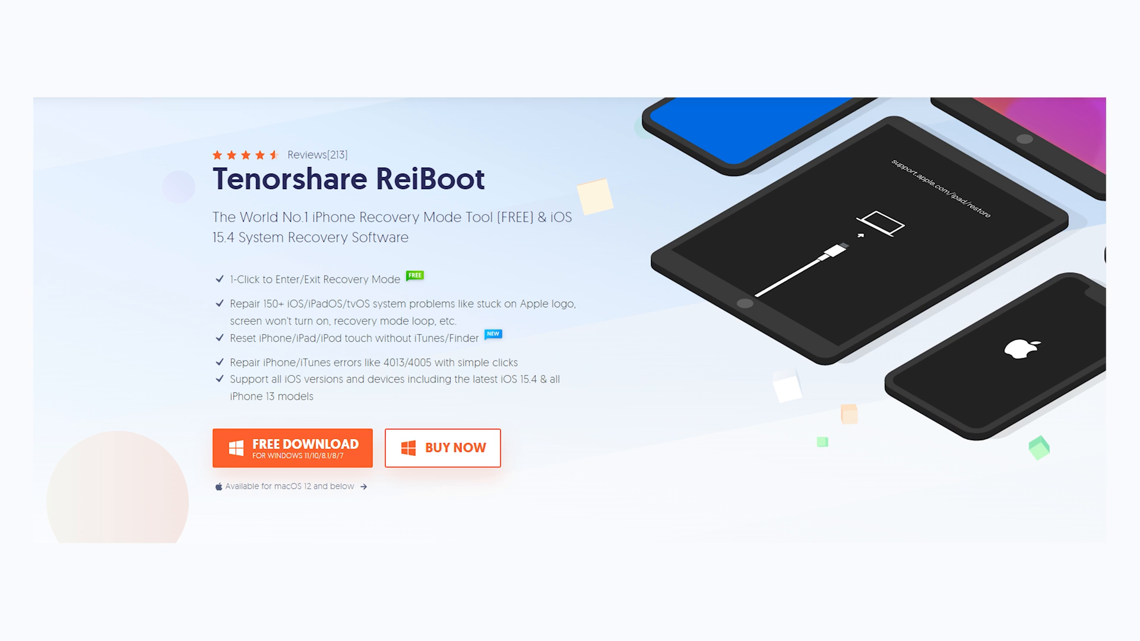
# Scroll the ReiBoot product page down to 'Various iOS 15 Stuck Scenarios'.
pyautogui.scroll(-3)
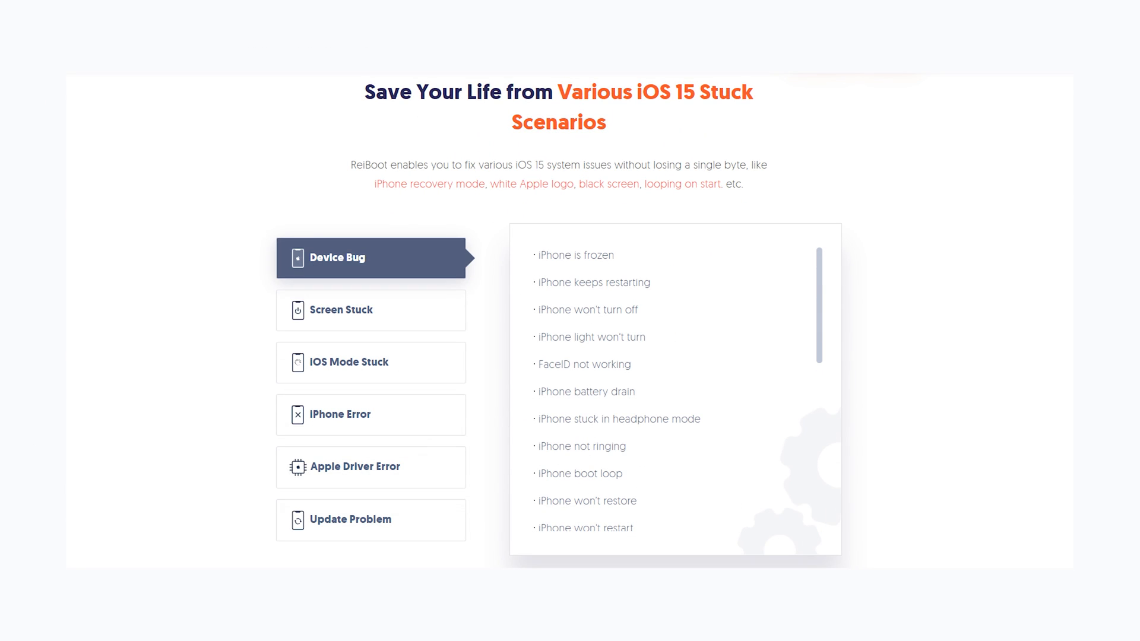
pyautogui.scroll(-3)
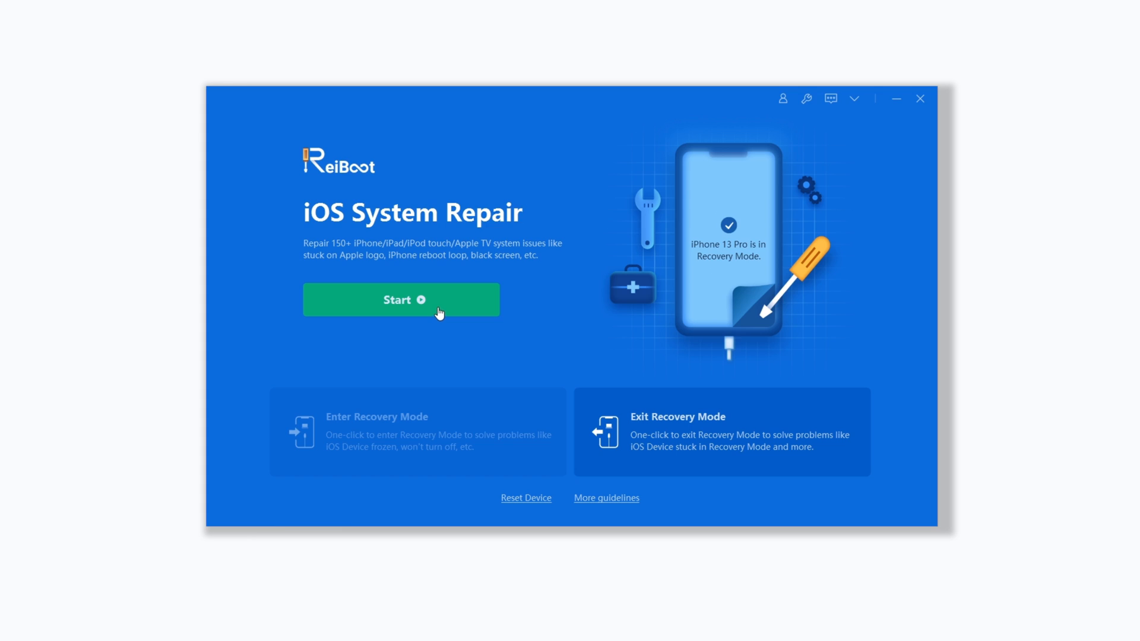
# Start iOS System Repair, choose Standard Repair, and download the iOS 15.5 firmware.
pyautogui.click(401, 299)
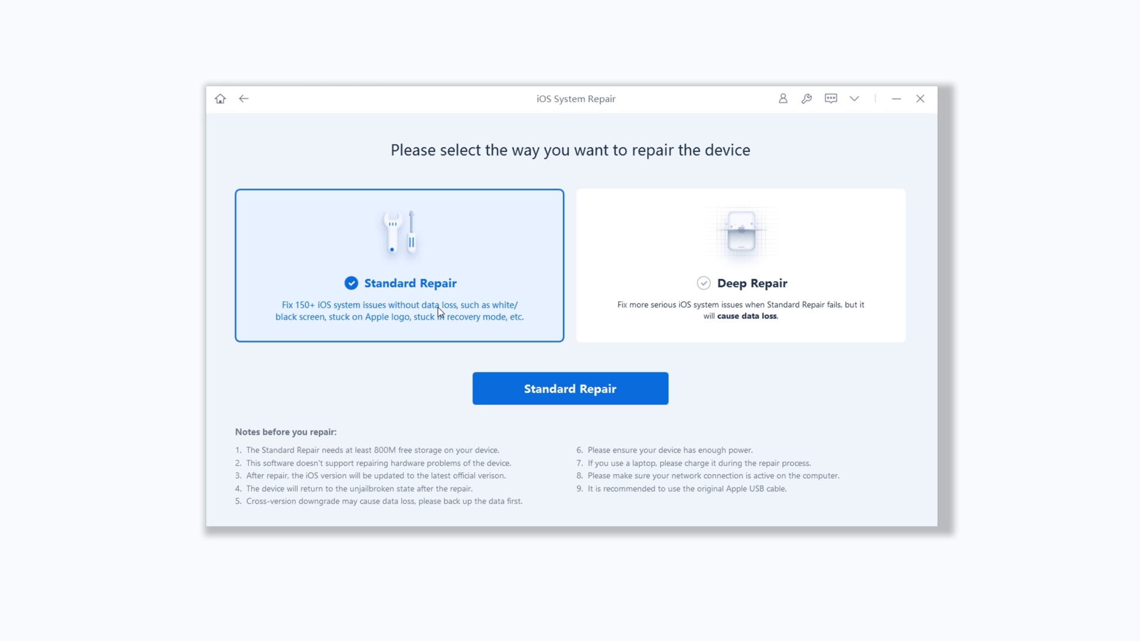
pyautogui.click(569, 388)
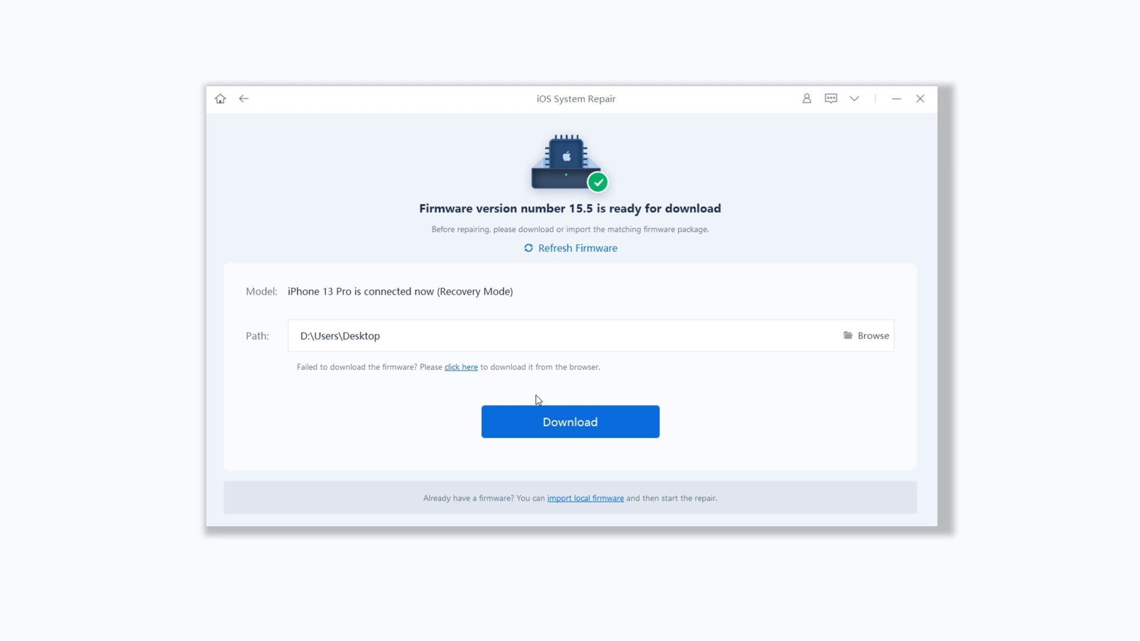
pyautogui.click(570, 421)
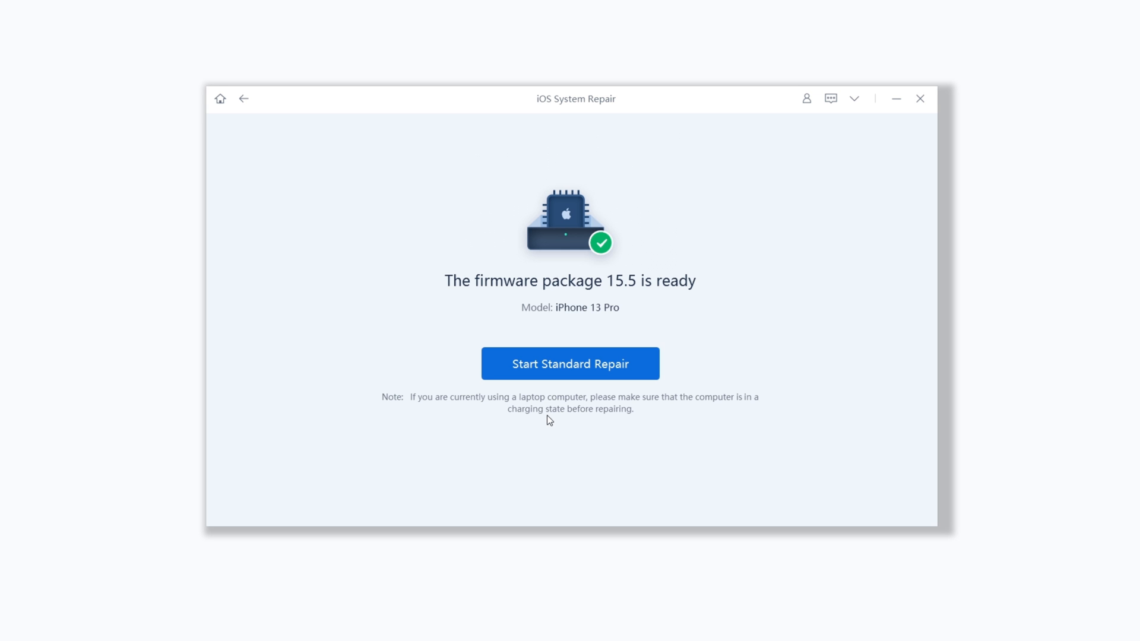
pyautogui.click(570, 363)
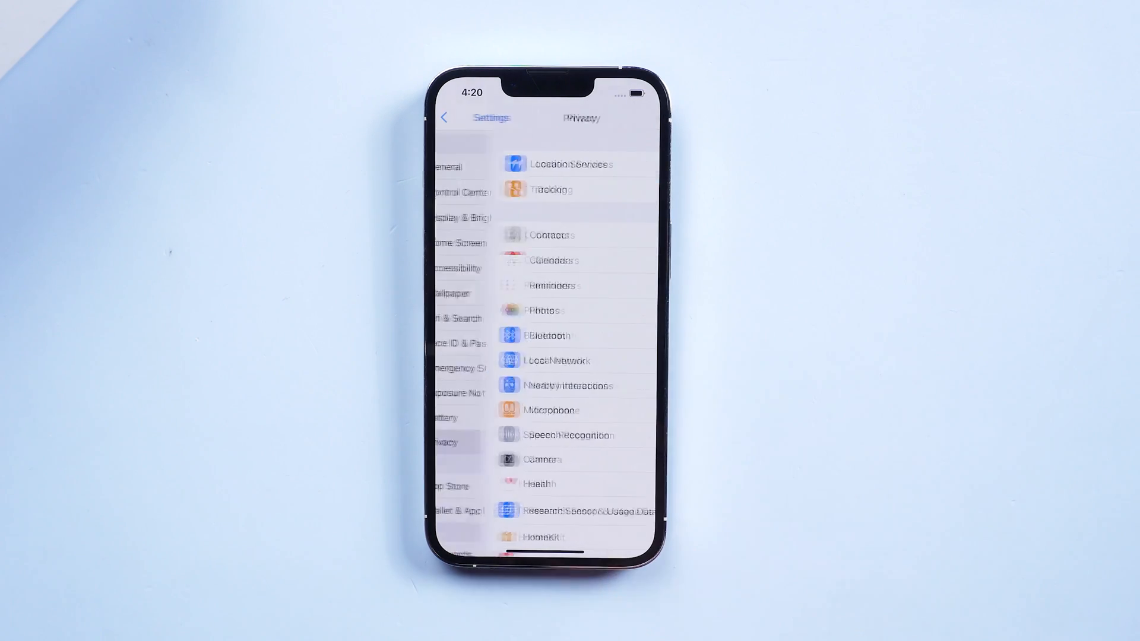
# Open Analytics & Improvements, then Analytics Data, and scroll through the log list.
pyautogui.scroll(-3)
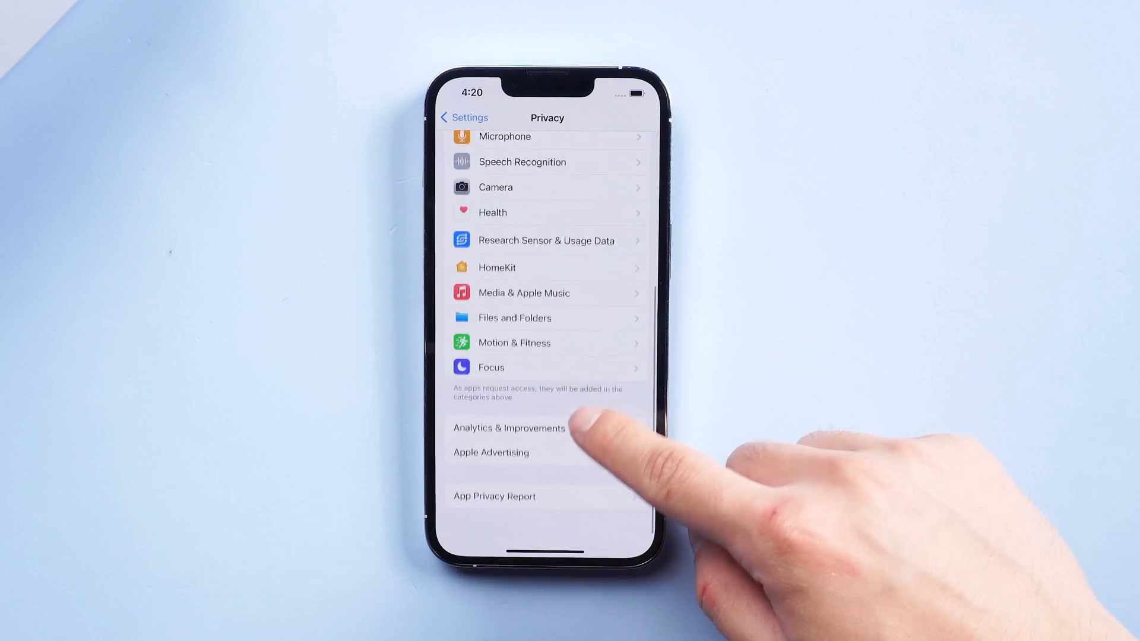
pyautogui.click(509, 428)
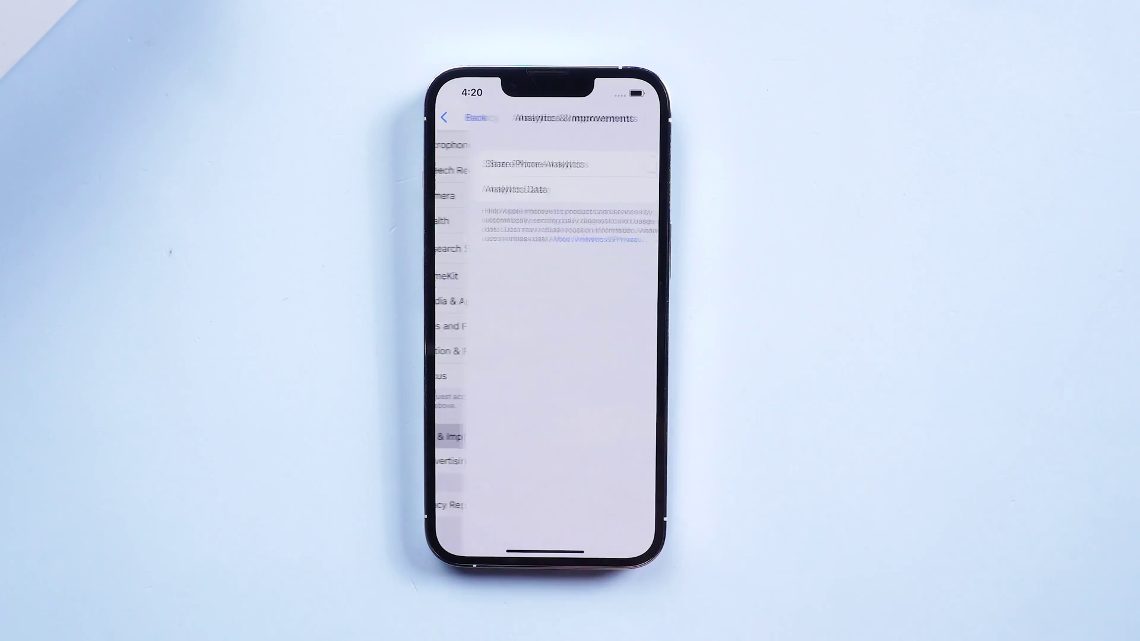
pyautogui.click(515, 189)
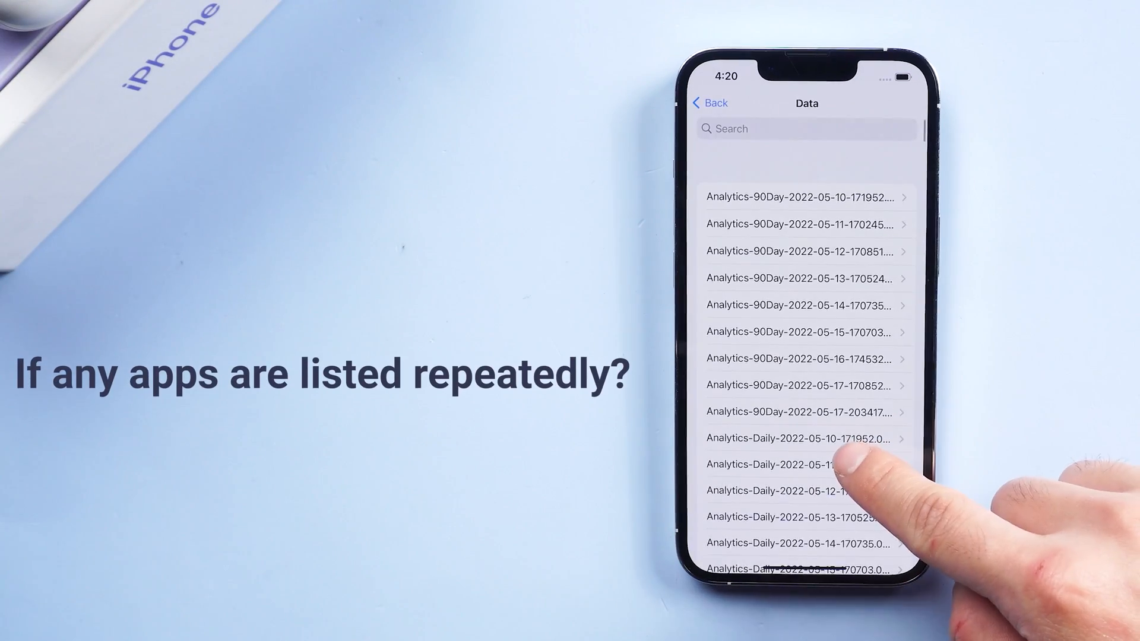
pyautogui.scroll(-3)
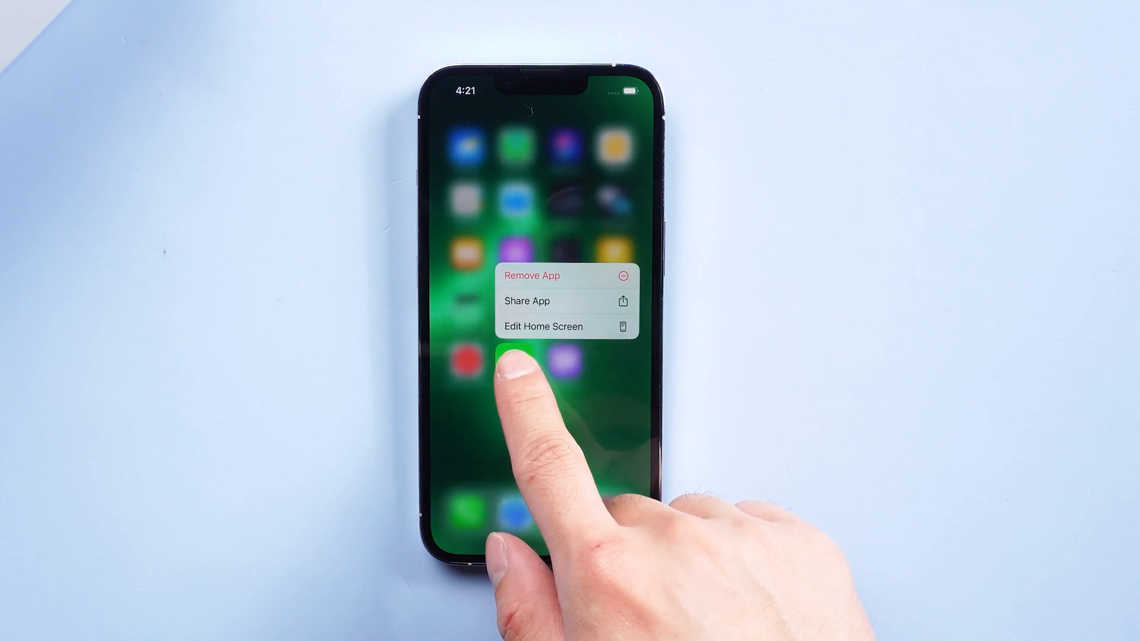
# Choose Remove App on LINE, then Delete App rather than hiding it.
pyautogui.click(532, 276)
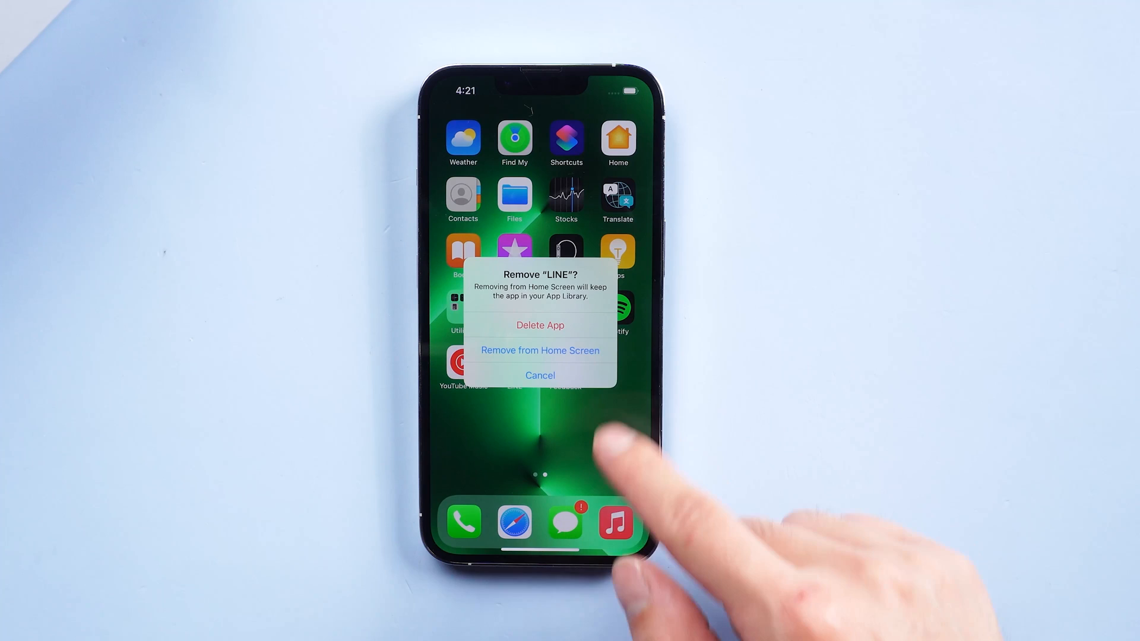
pyautogui.click(540, 325)
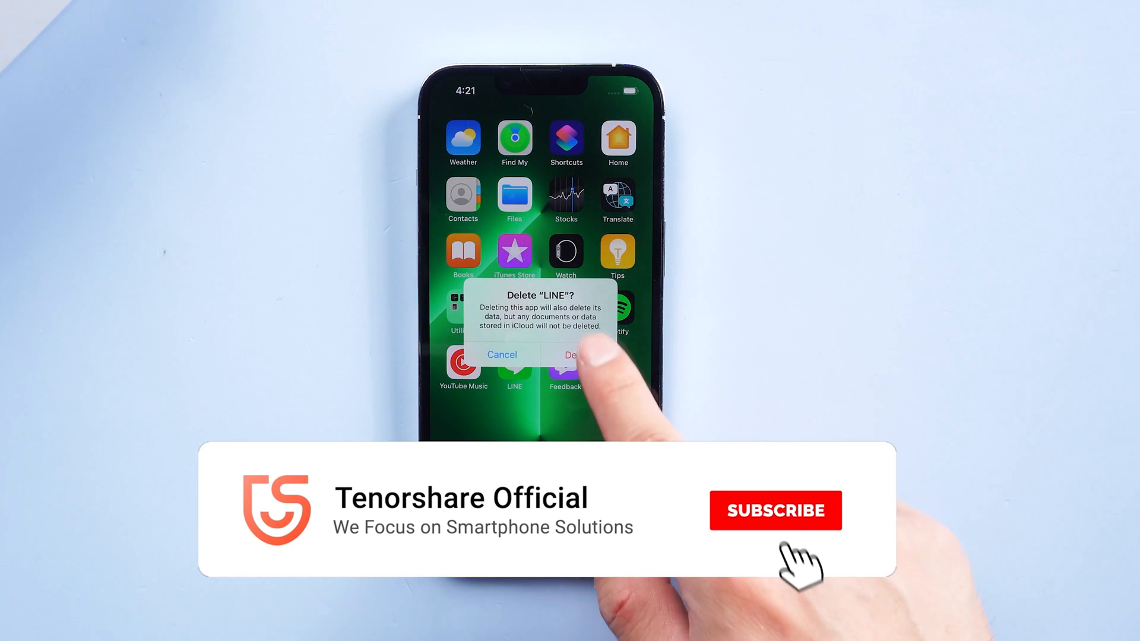